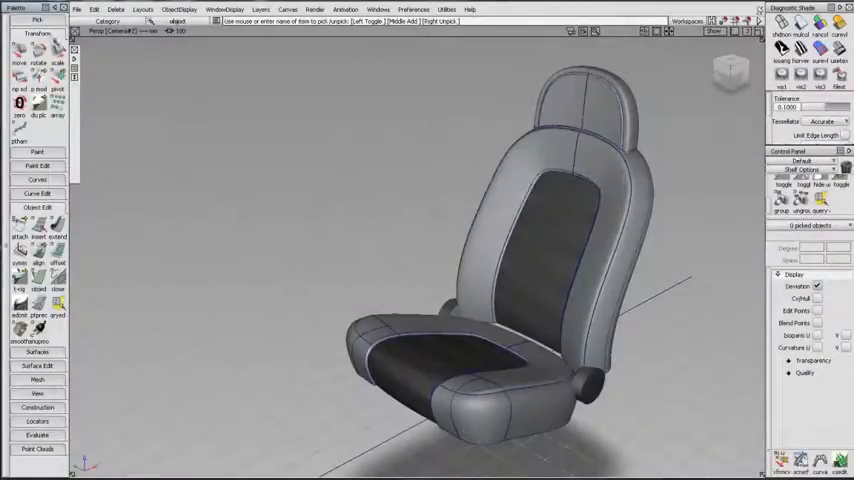
Open the Transform menu to reveal the Path Array entry
left_click(37, 33)
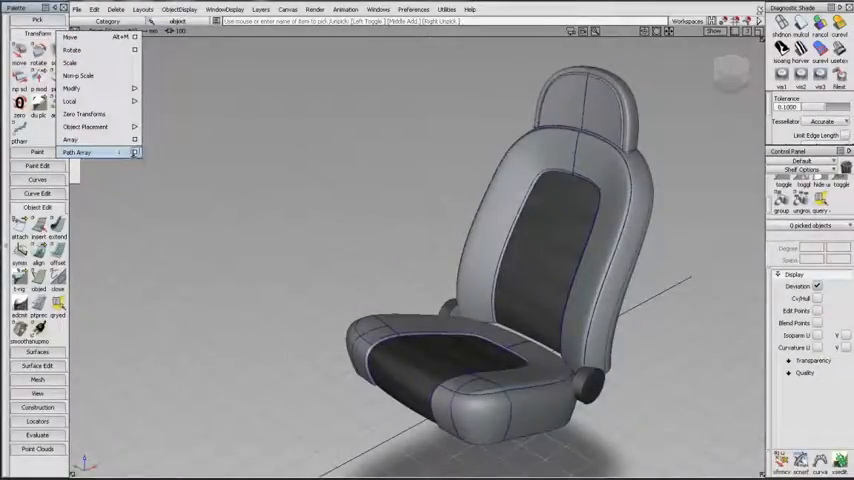
left_click(77, 152)
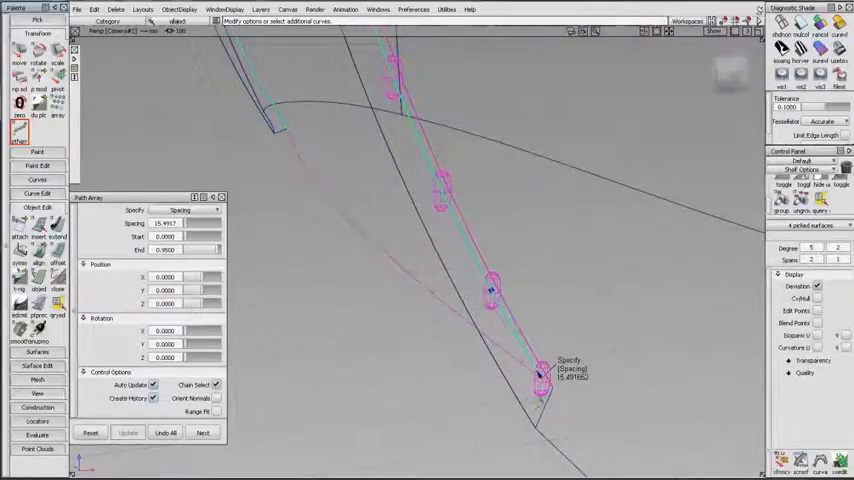
Switch the Path Array Specify option from Spacing to Number
left_click(190, 210)
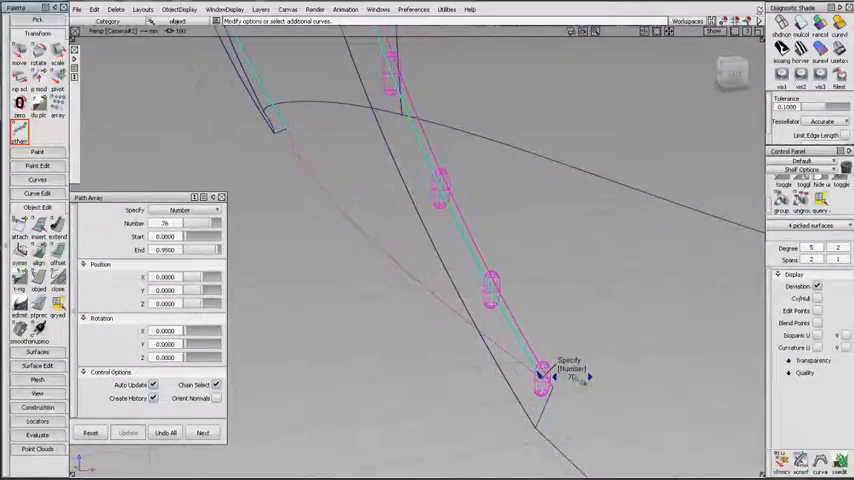